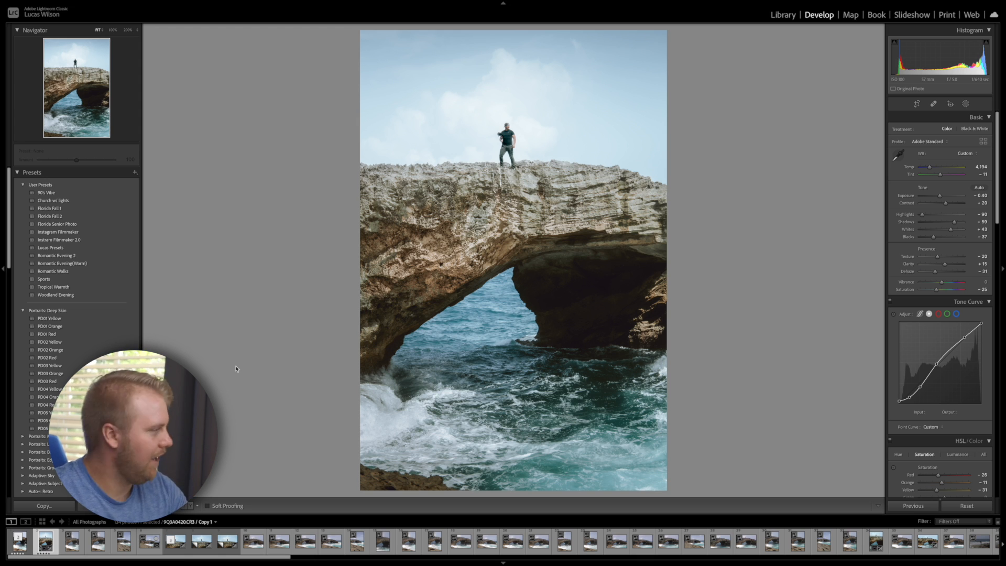
Switch from the edited virtual copy to the unedited original 9Q3A0420.CR3 in the filmstrip
click(966, 506)
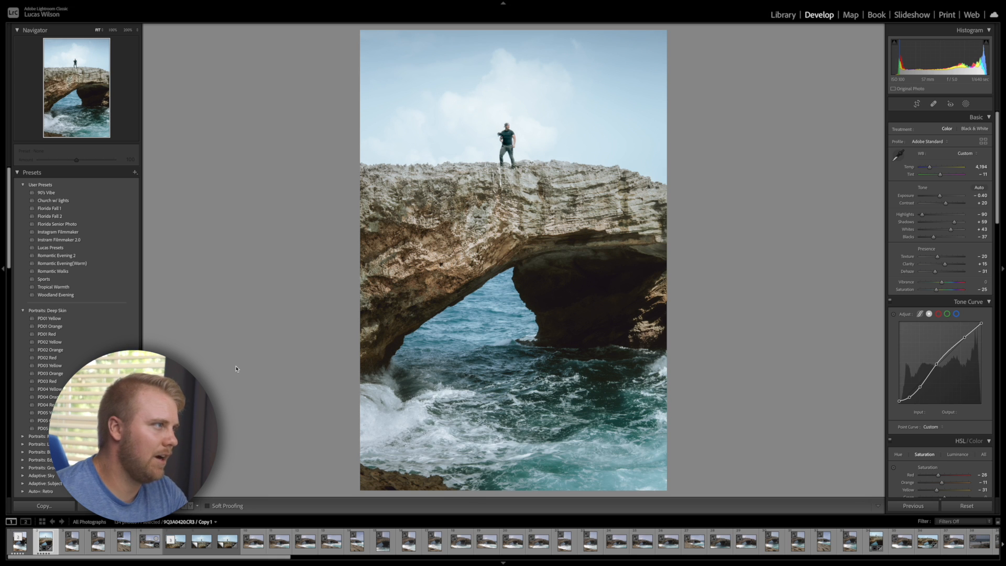
click(966, 505)
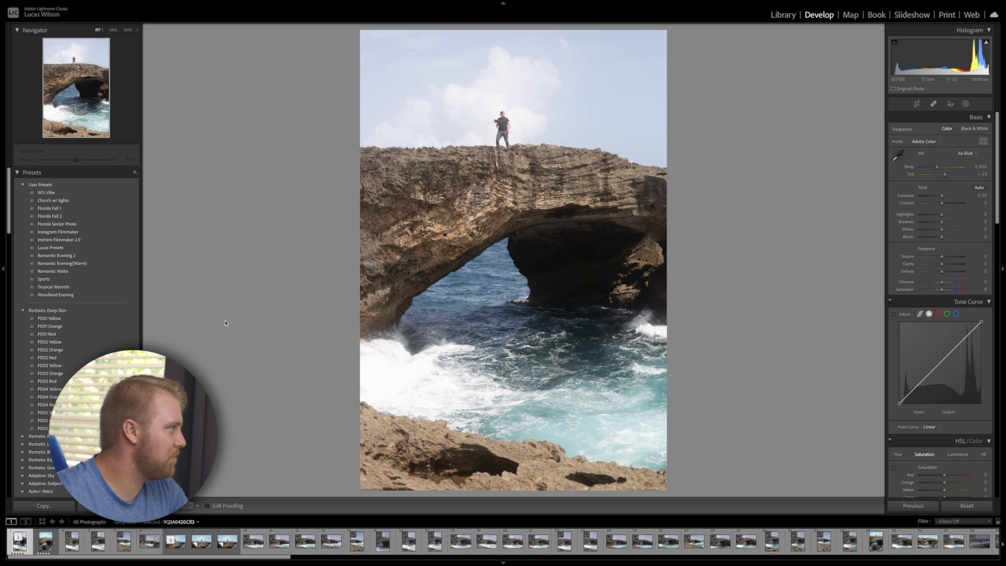
mouse_move(200, 288)
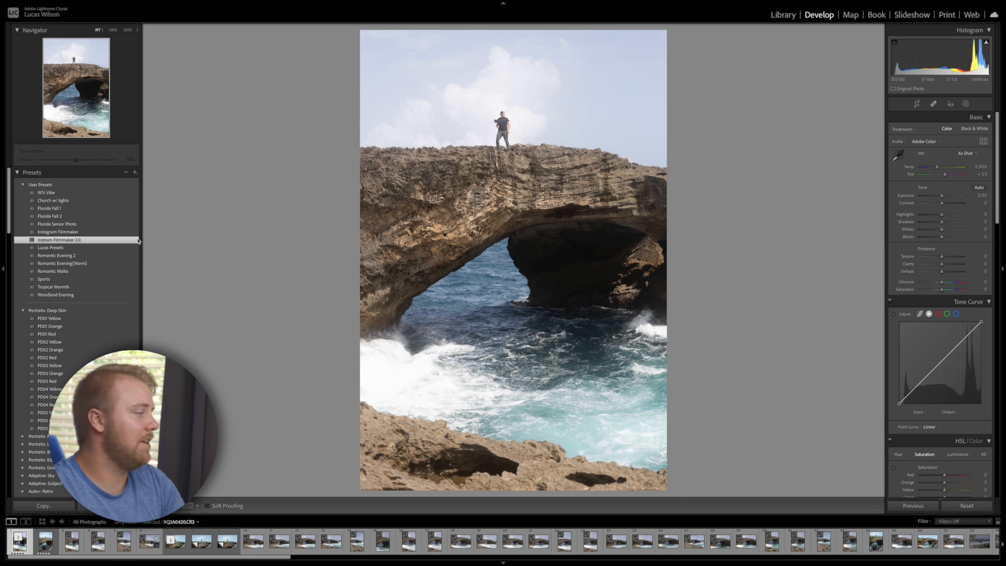
Apply the Instant Filmmaker 2.0 preset and bring up the new-mask options
click(60, 239)
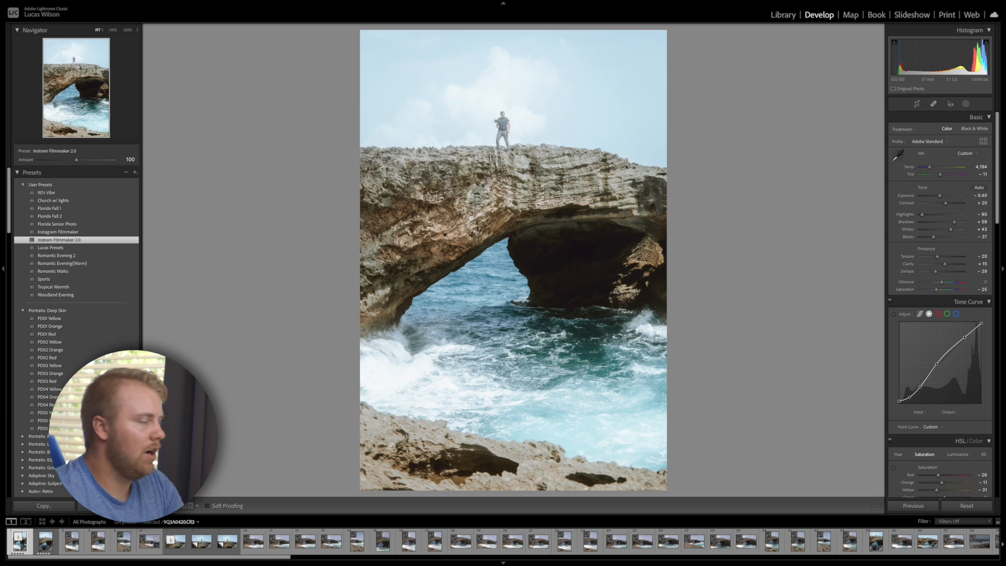
key(Tab)
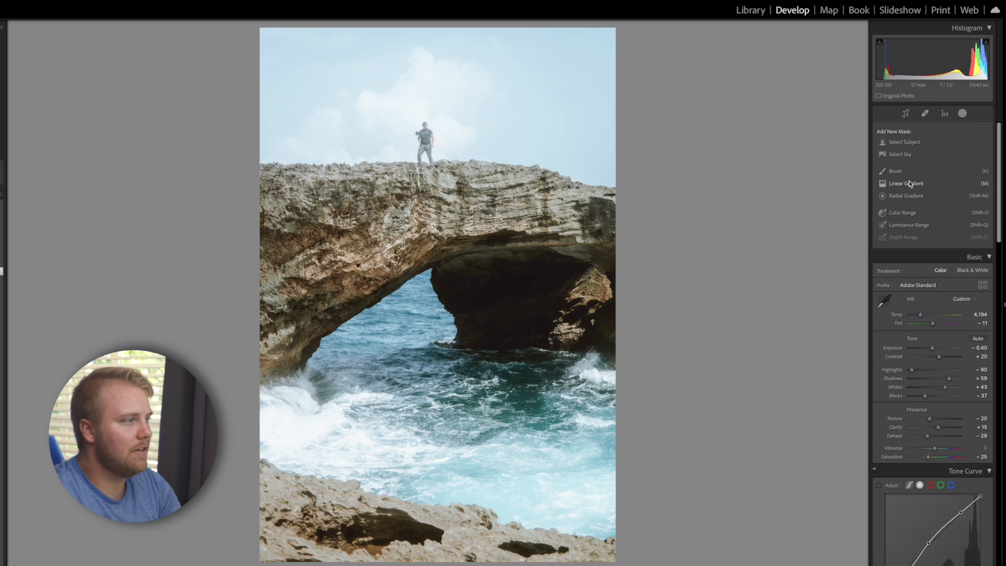
Add a linear gradient mask rising from the bottom over the waves and rocks
click(906, 183)
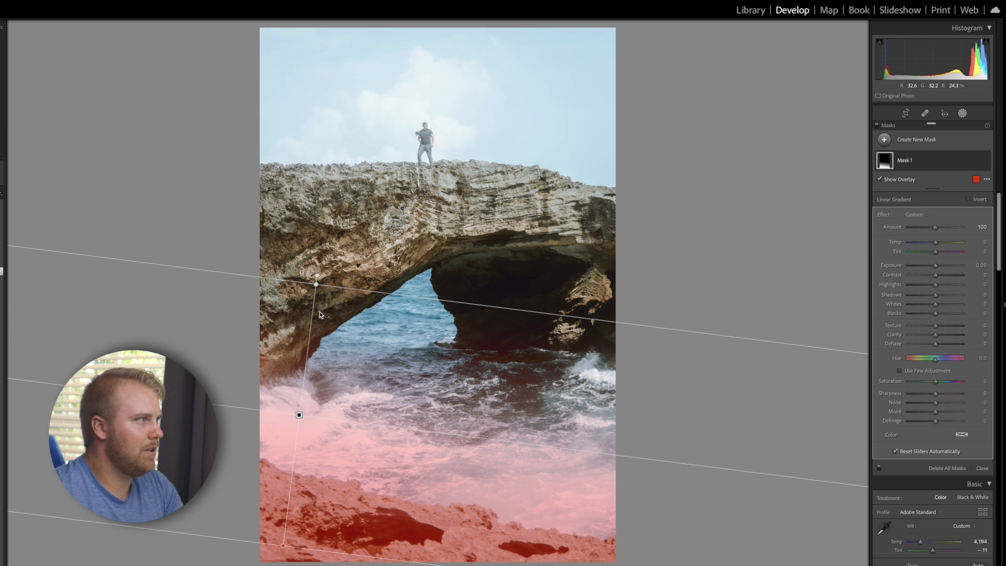
mouse_move(430, 161)
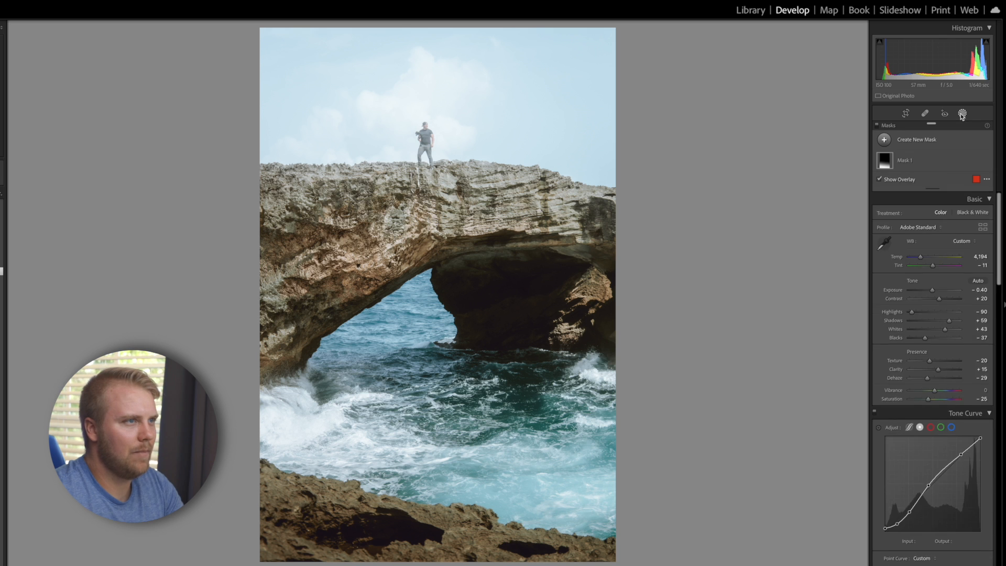
Add a top-down linear gradient darkening the sky with Exposure -1.12
click(903, 160)
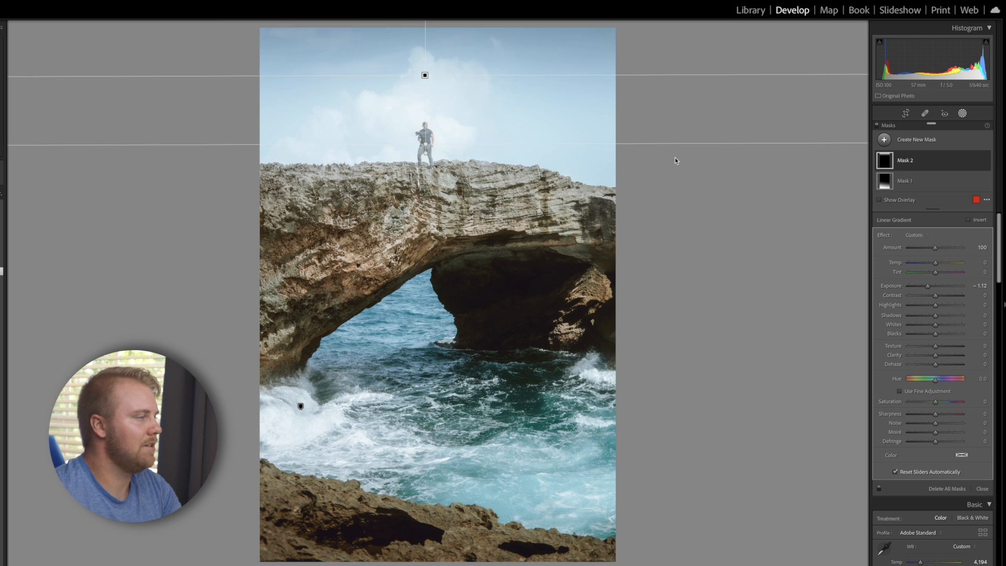
mouse_move(890, 153)
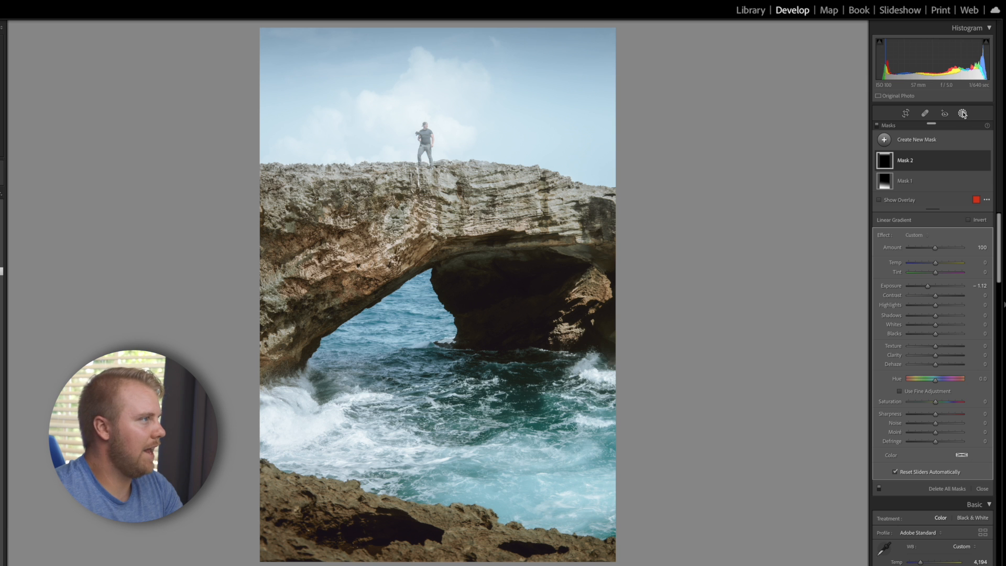
click(982, 489)
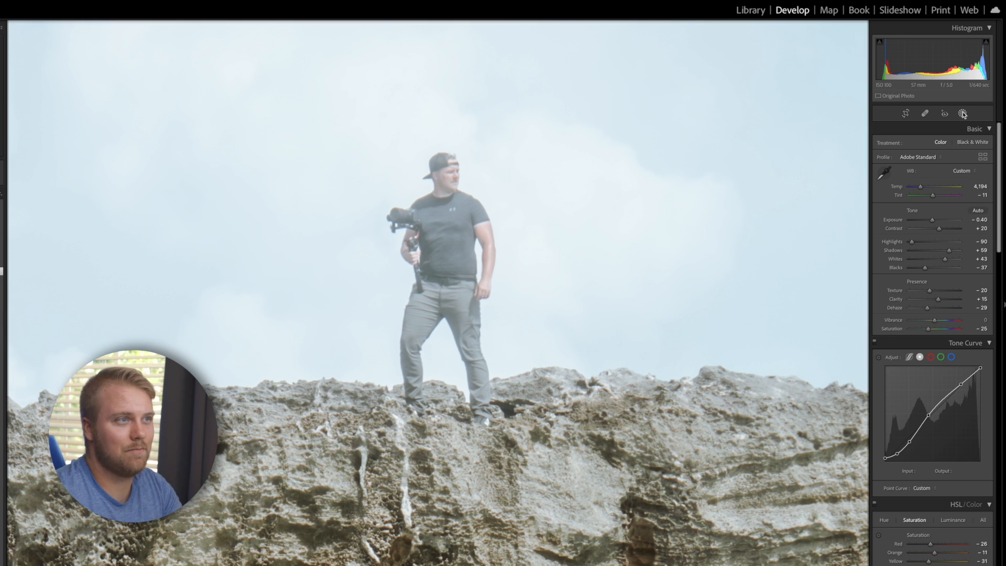
Start a new Brush mask alongside Mask 1 and Mask 2 for painting the man
click(962, 114)
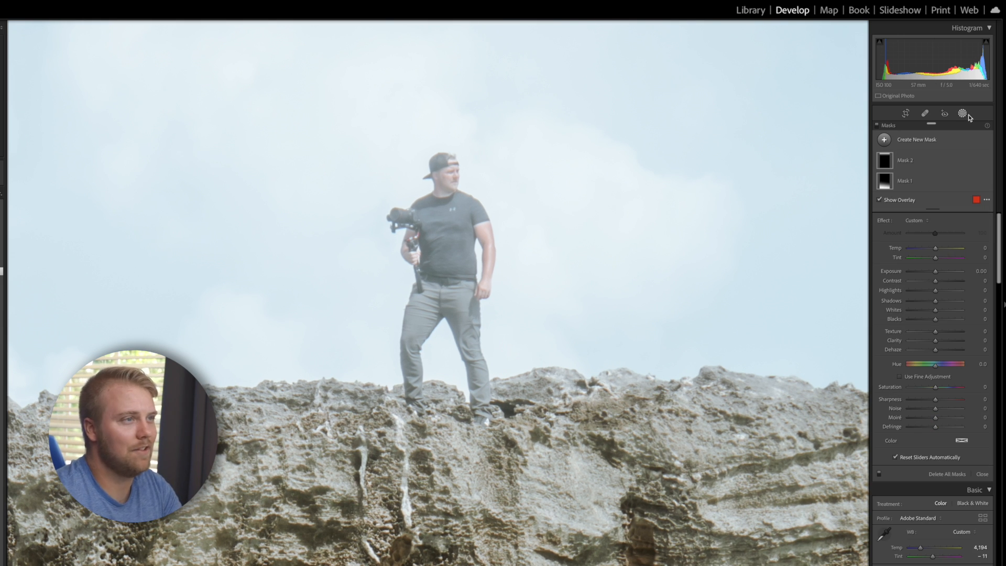
click(883, 139)
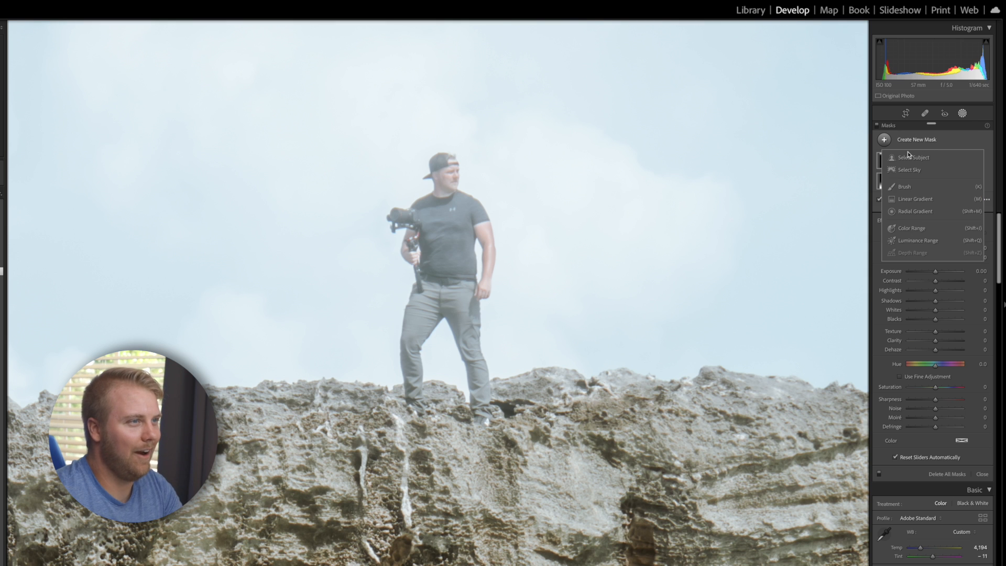
mouse_move(903, 186)
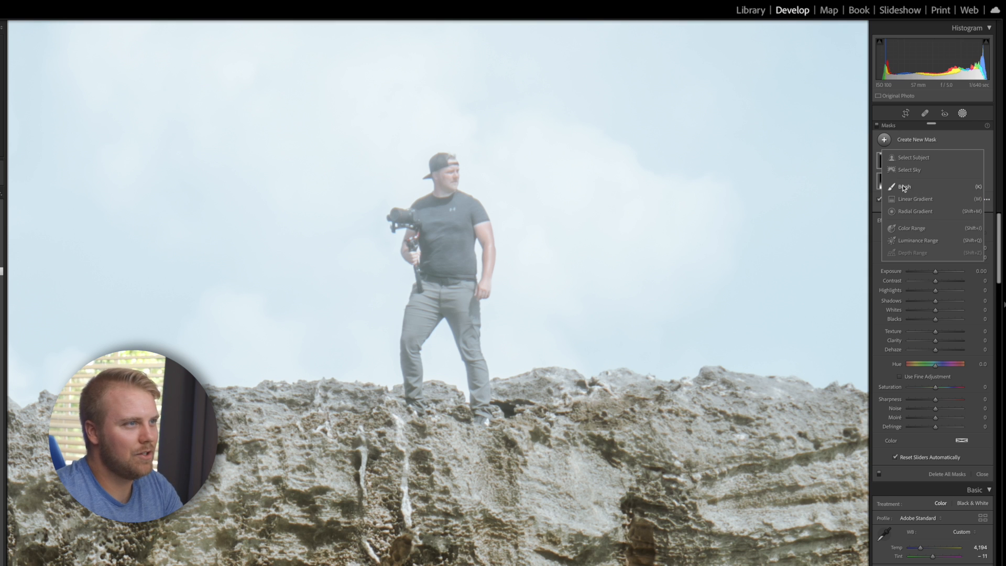
click(904, 186)
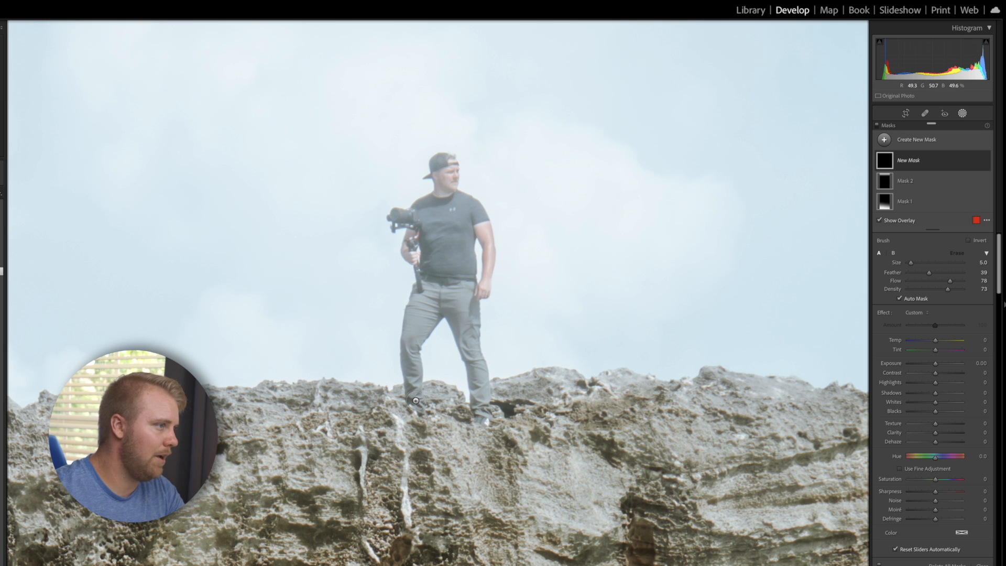
mouse_move(537, 334)
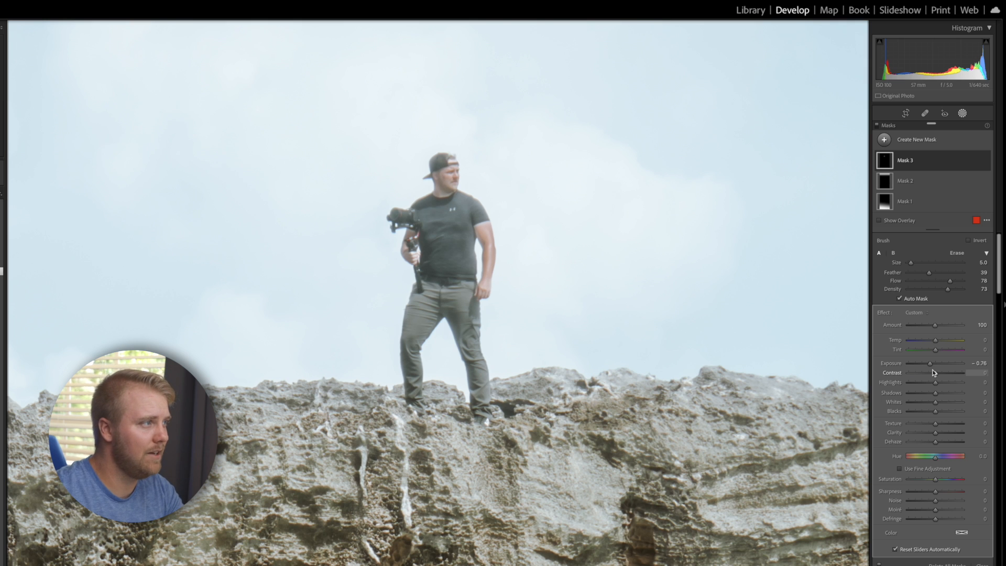
mouse_move(934, 376)
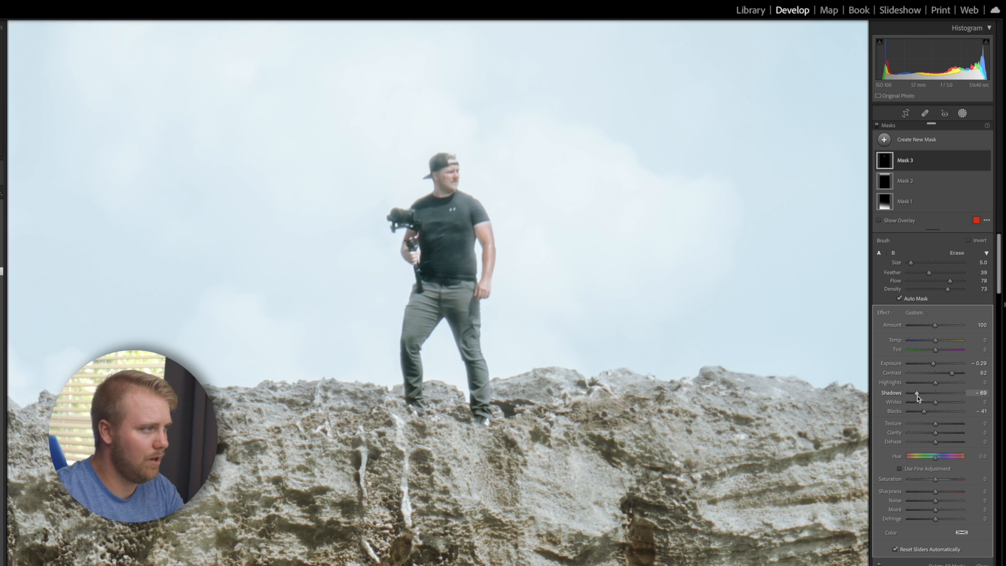
mouse_move(917, 397)
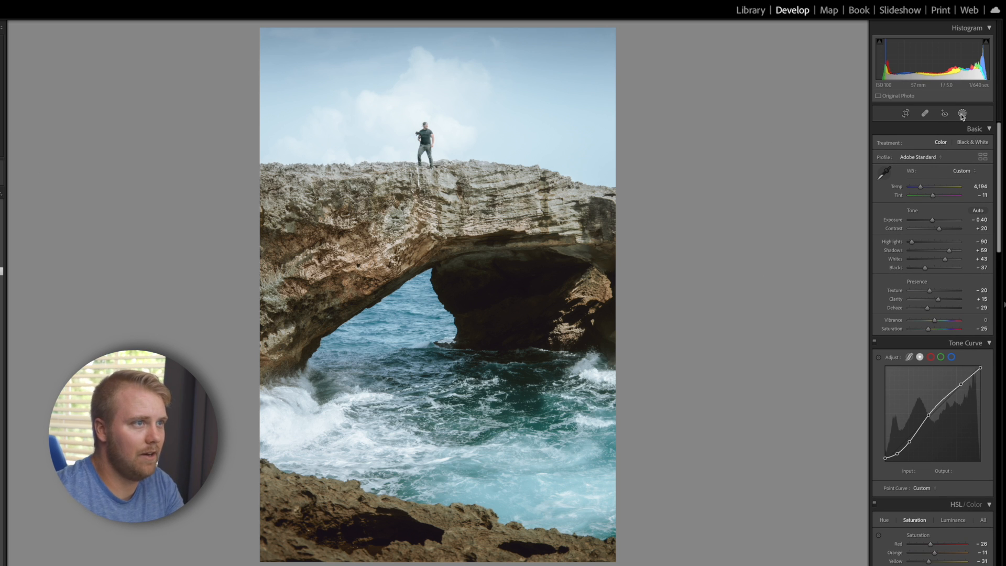
Reopen Masking to review Mask 1, Mask 2 and Mask 3 on the full photo
click(962, 114)
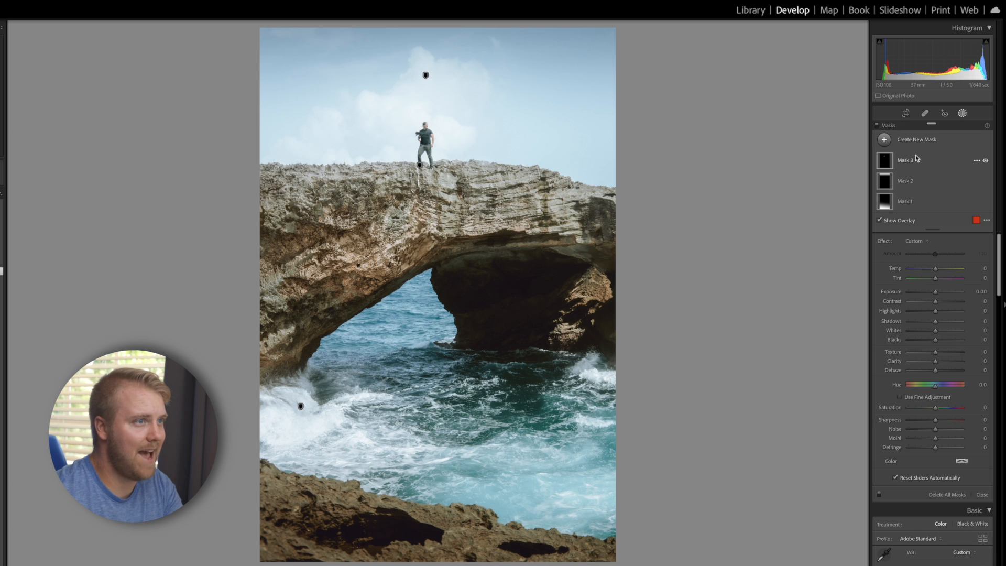